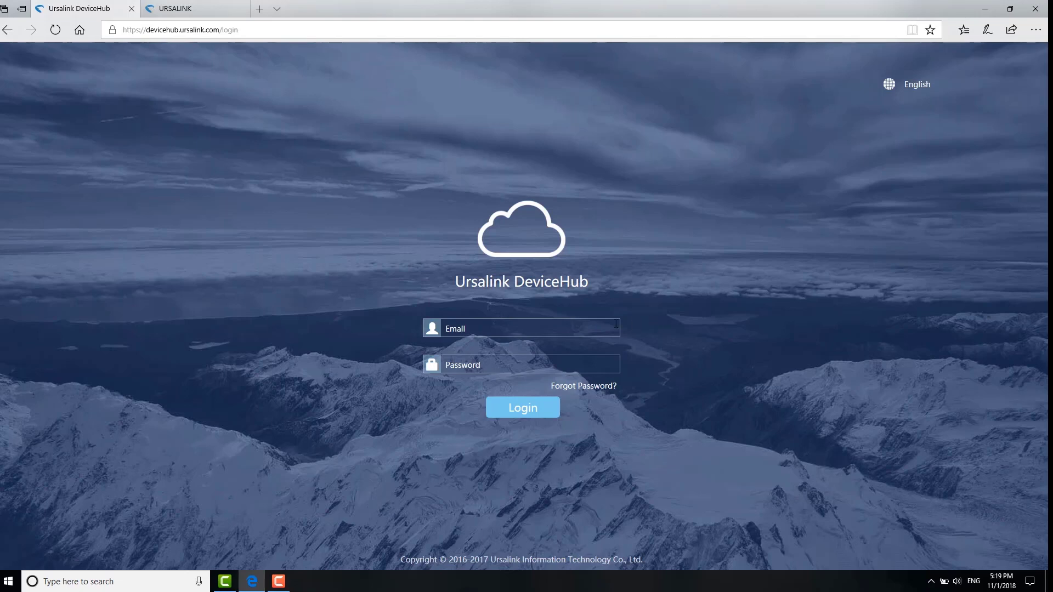
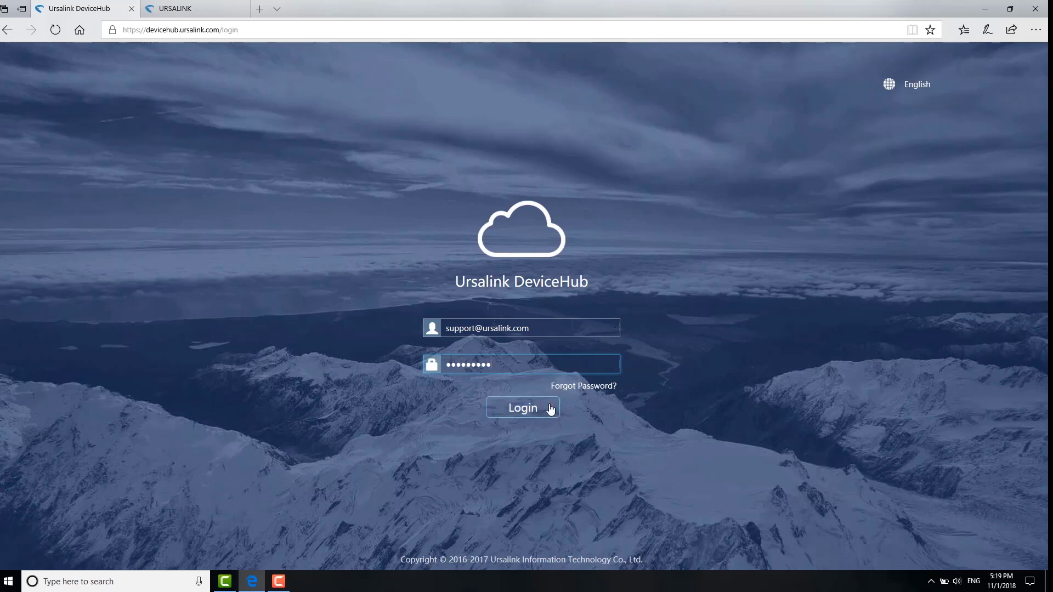
{"action": "left_click", "coordinate": [523, 407]}
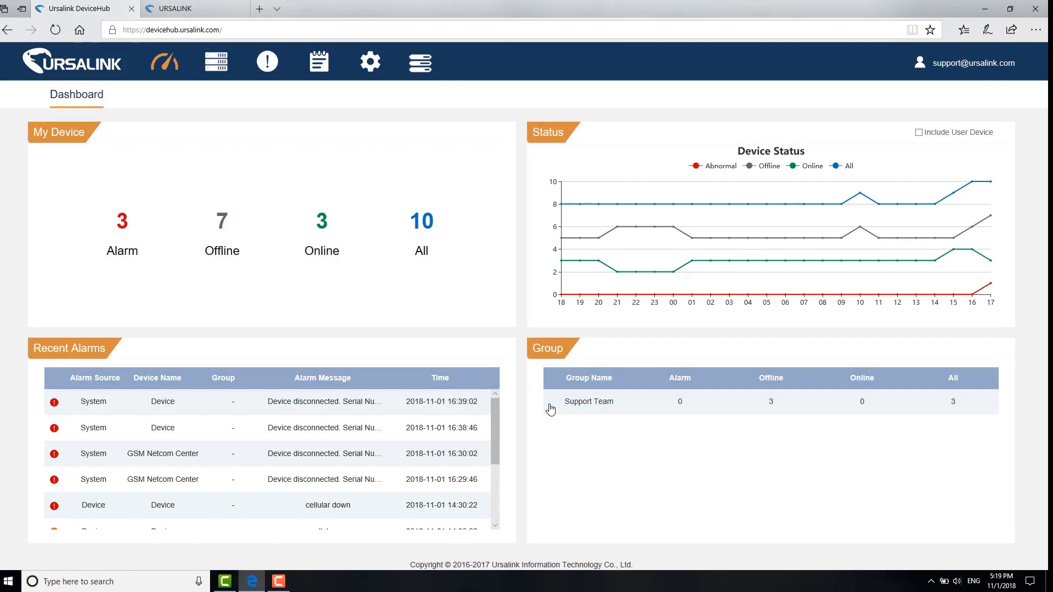
{"action": "left_click", "coordinate": [216, 61]}
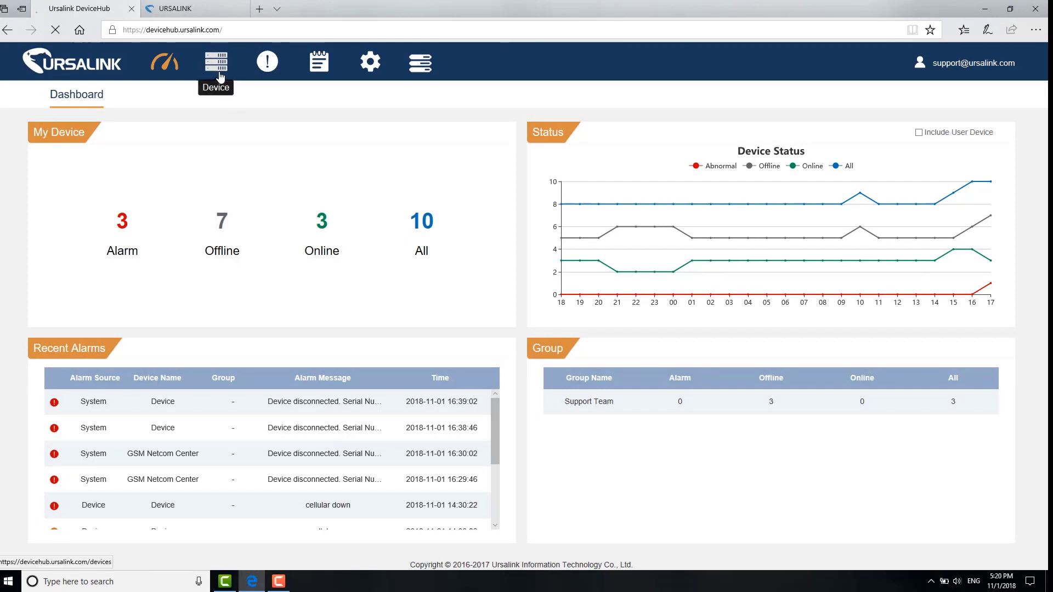
{"action": "left_click", "coordinate": [216, 61]}
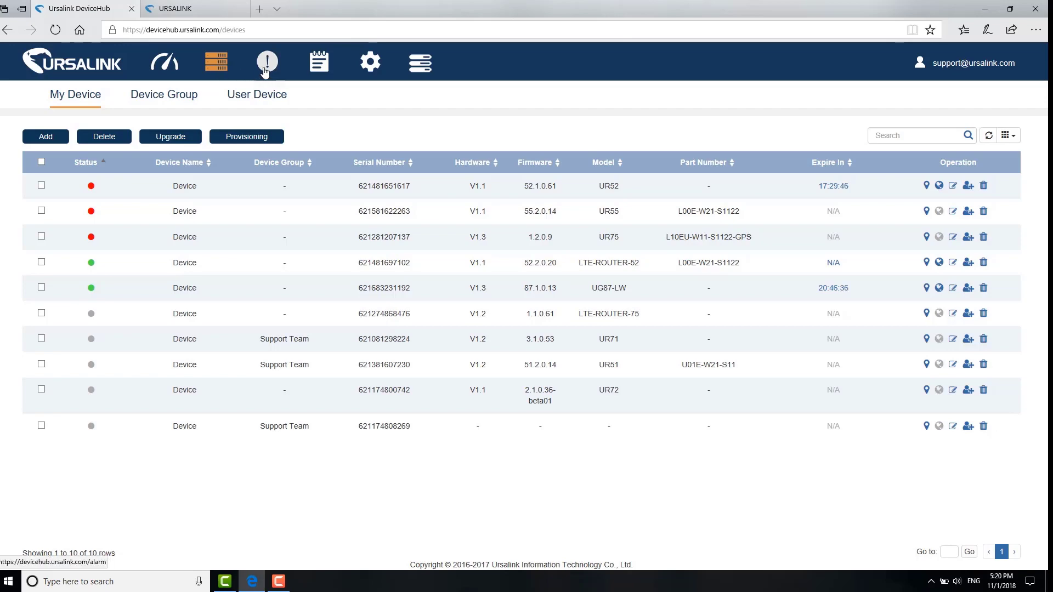
{"action": "left_click", "coordinate": [267, 61]}
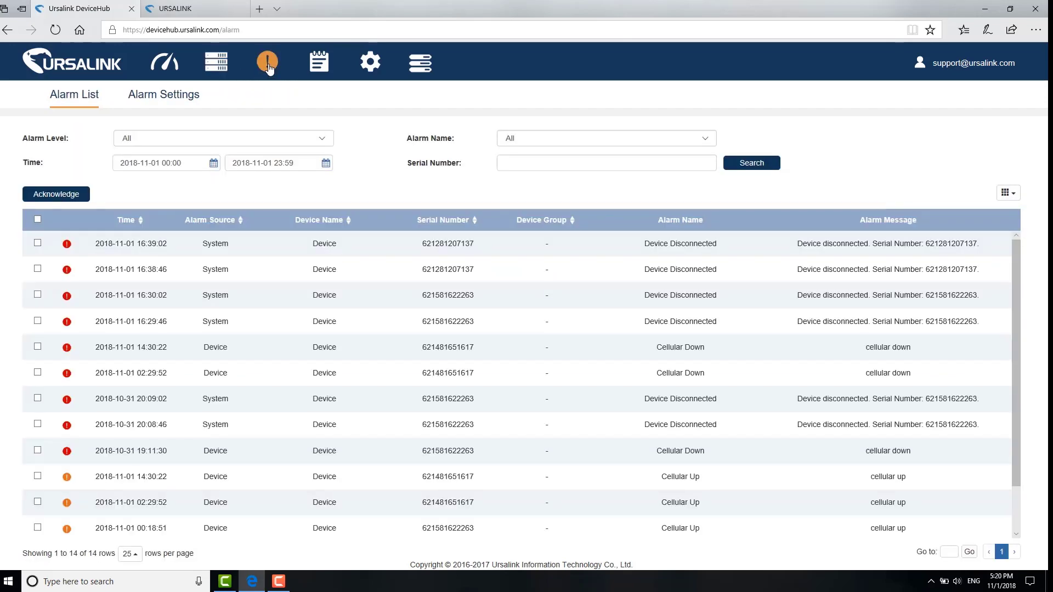
{"action": "mouse_move", "coordinate": [318, 61]}
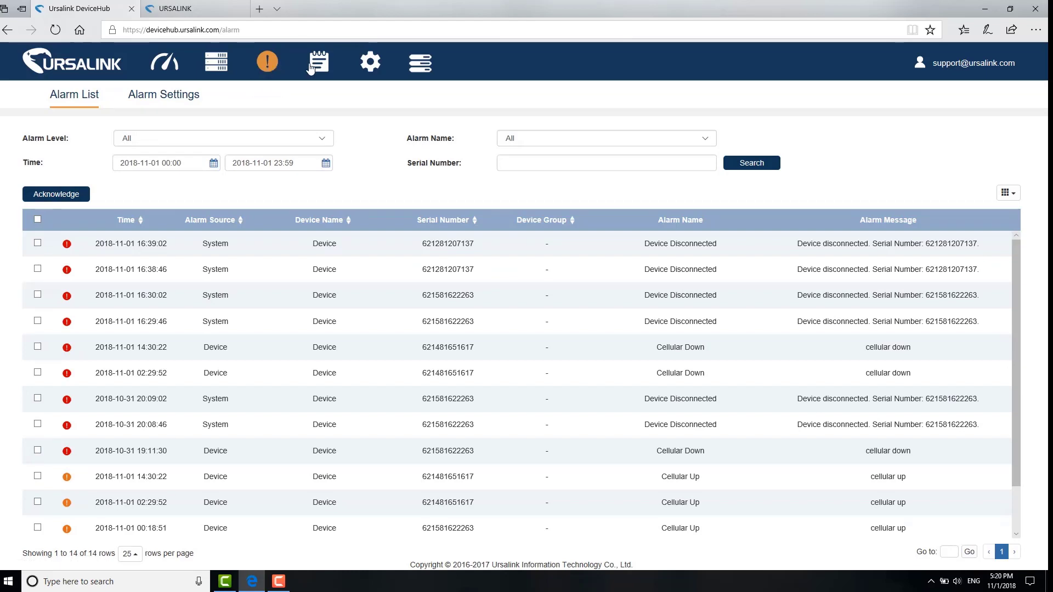
{"action": "left_click", "coordinate": [317, 60]}
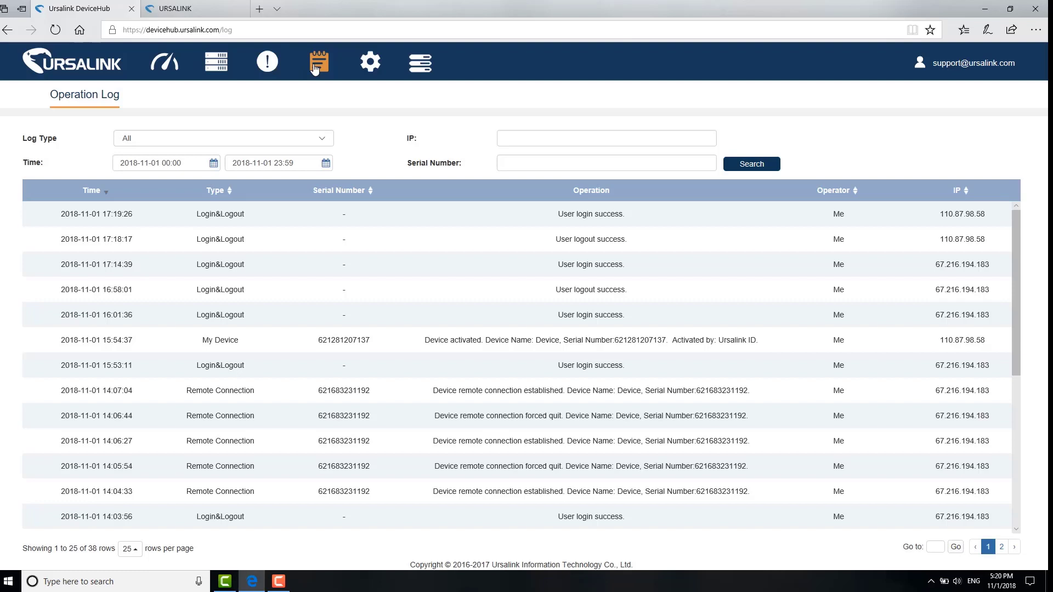
{"action": "mouse_move", "coordinate": [354, 72]}
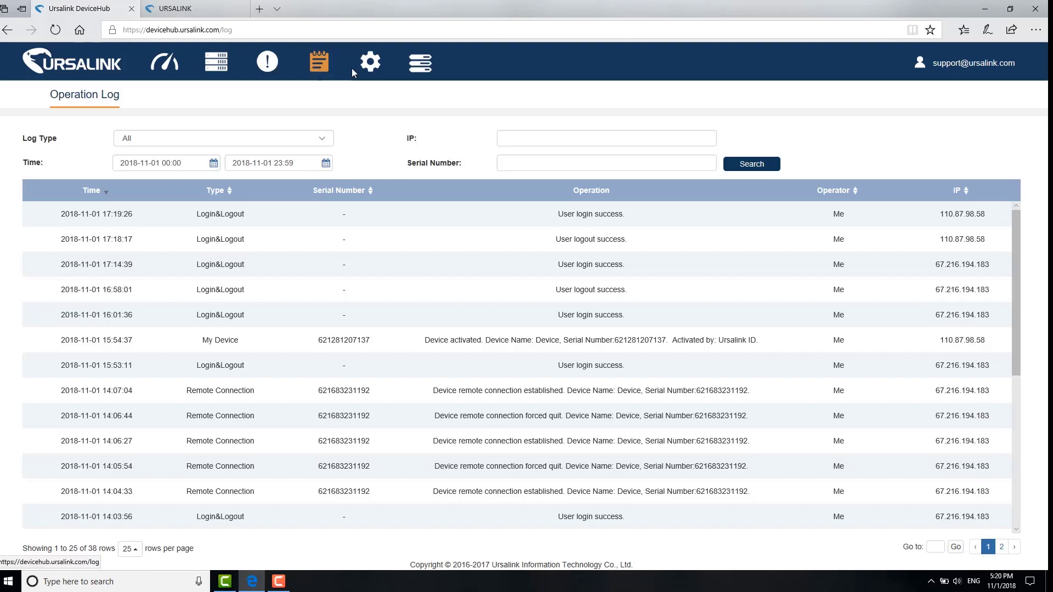
{"action": "left_click", "coordinate": [369, 61]}
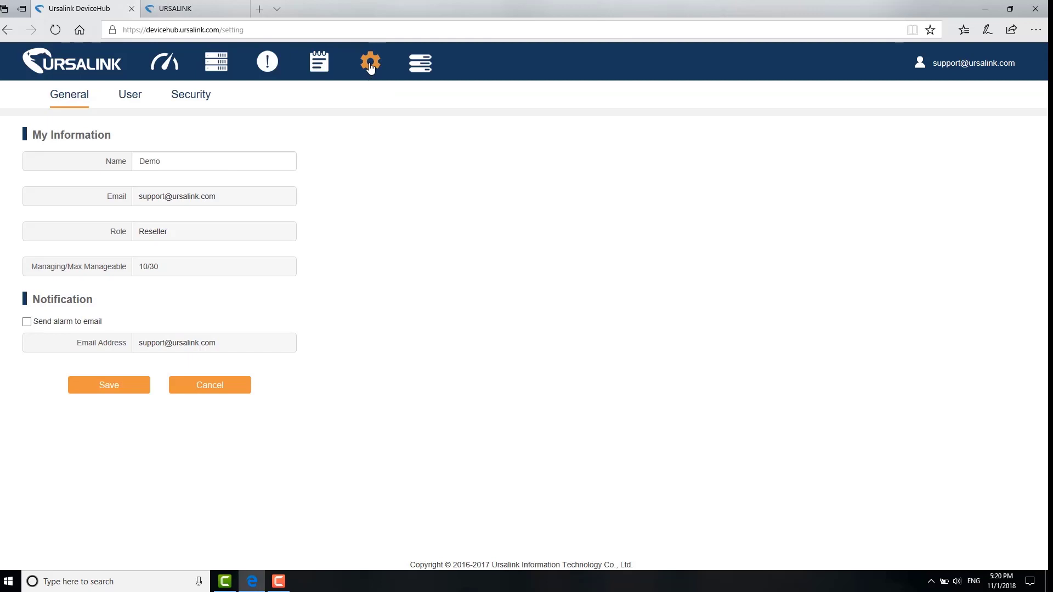
{"action": "left_click", "coordinate": [420, 62]}
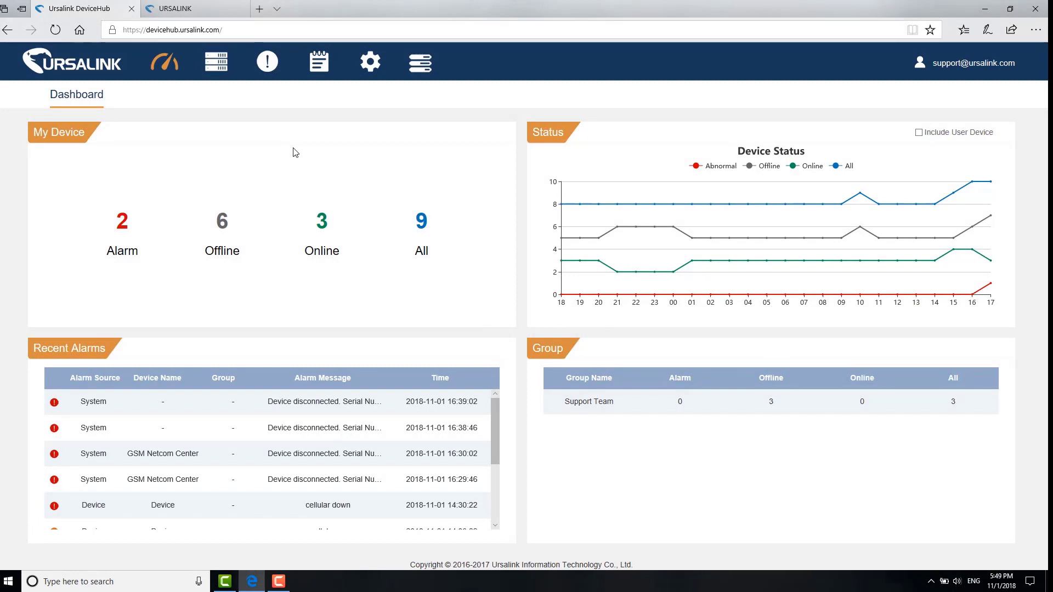
Step: From My Device, start a new device named UR75 assigned to no group
{"action": "left_click", "coordinate": [216, 61]}
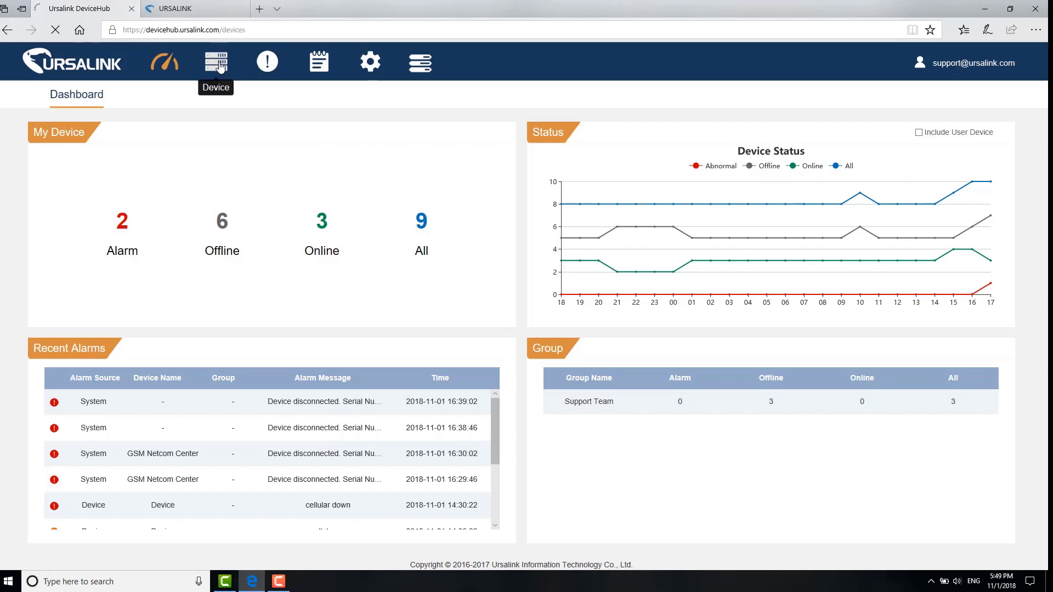
{"action": "left_click", "coordinate": [215, 61]}
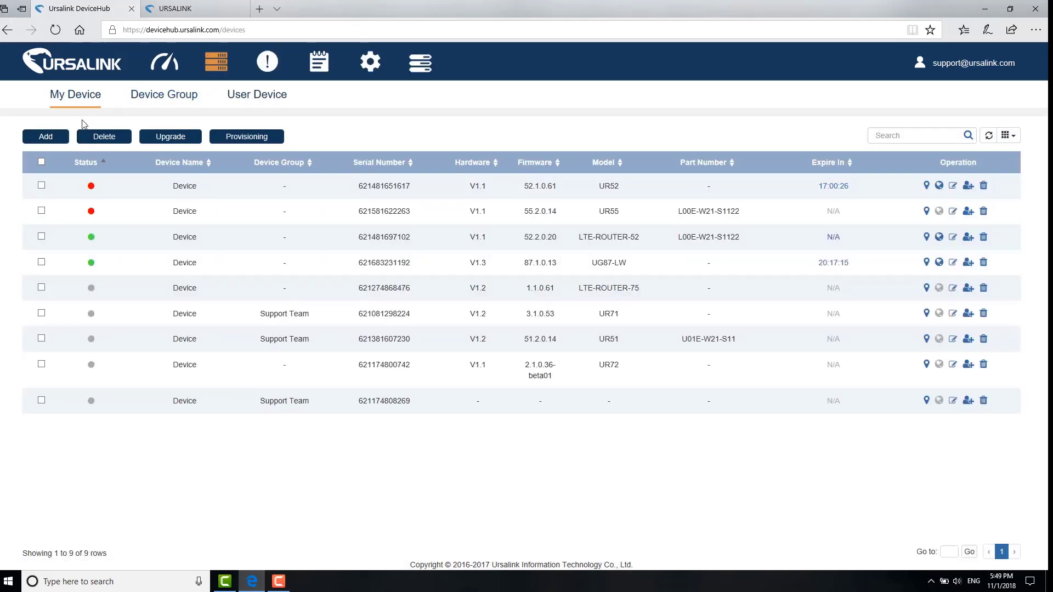
{"action": "left_click", "coordinate": [45, 136]}
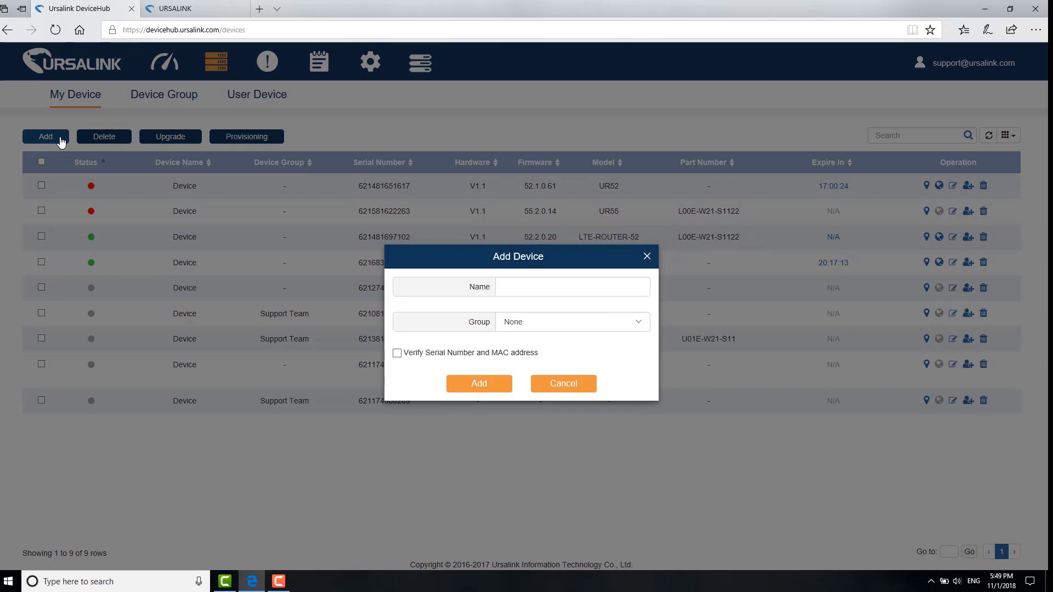
{"action": "left_click", "coordinate": [572, 286]}
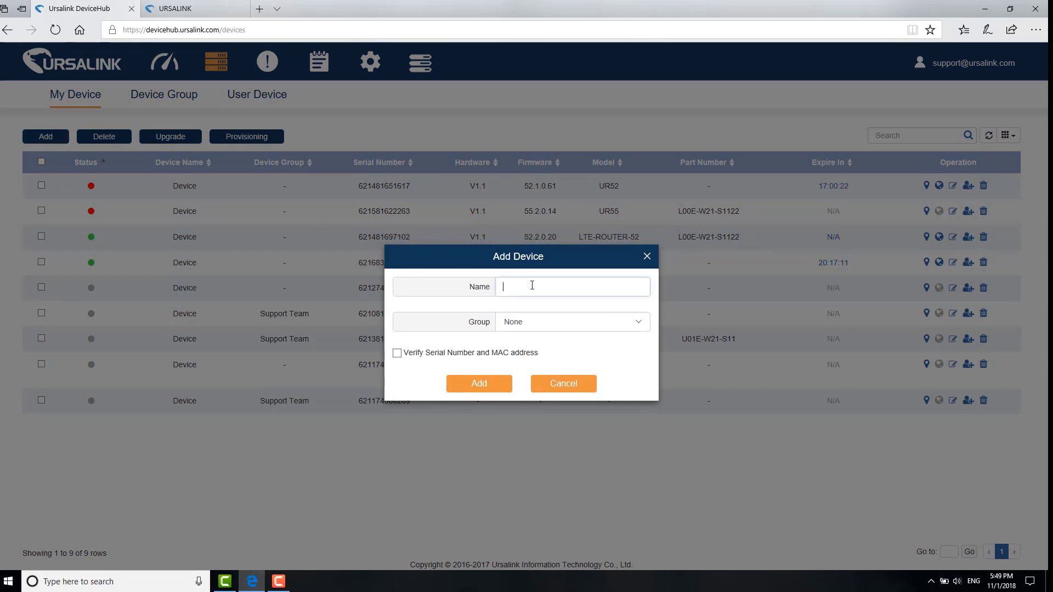
{"action": "type", "text": "UR7"}
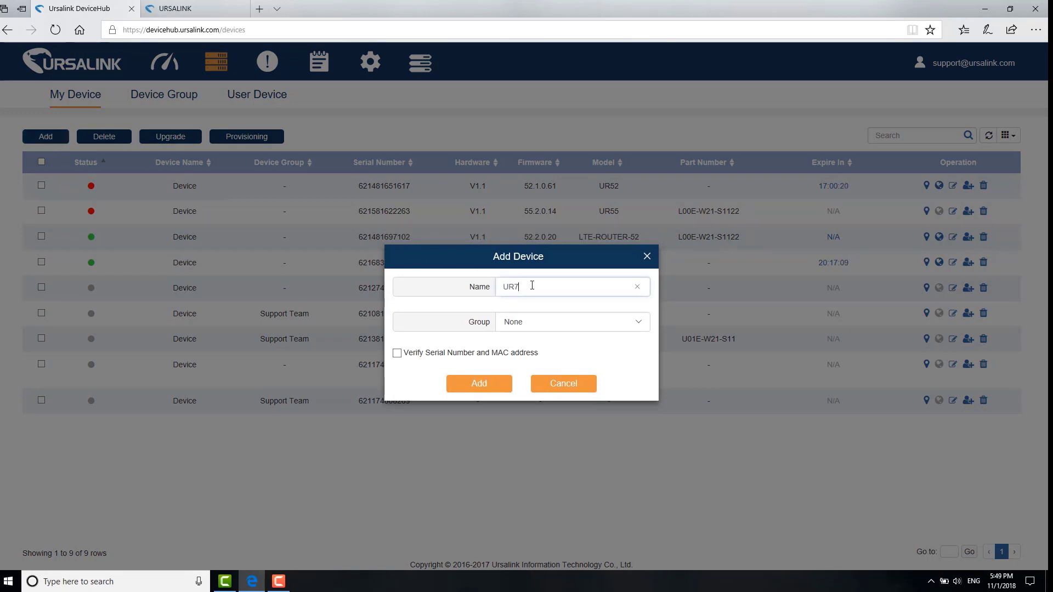
{"action": "left_click", "coordinate": [571, 321]}
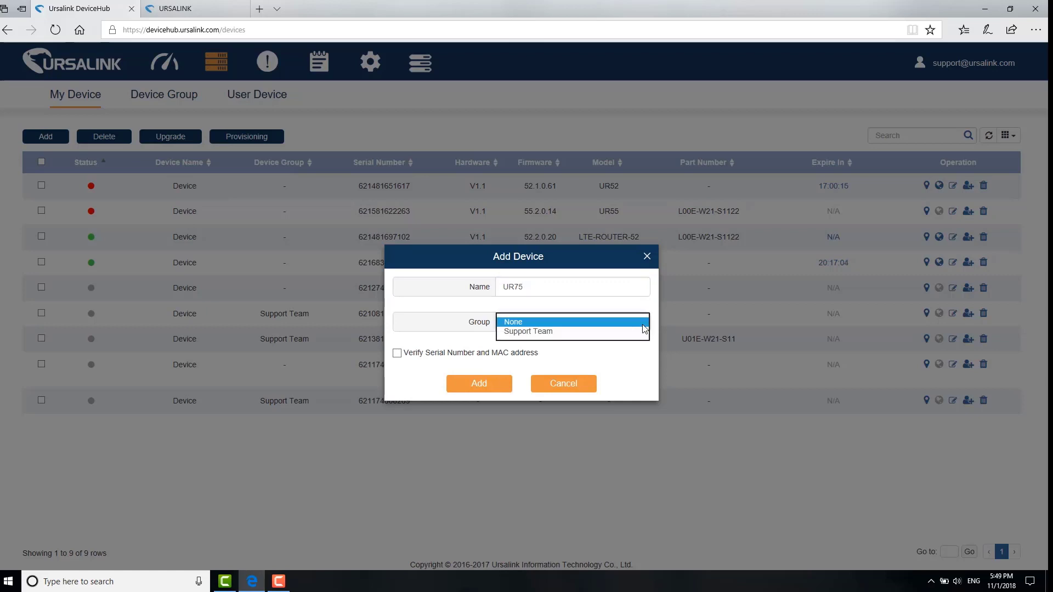
{"action": "left_click", "coordinate": [511, 322]}
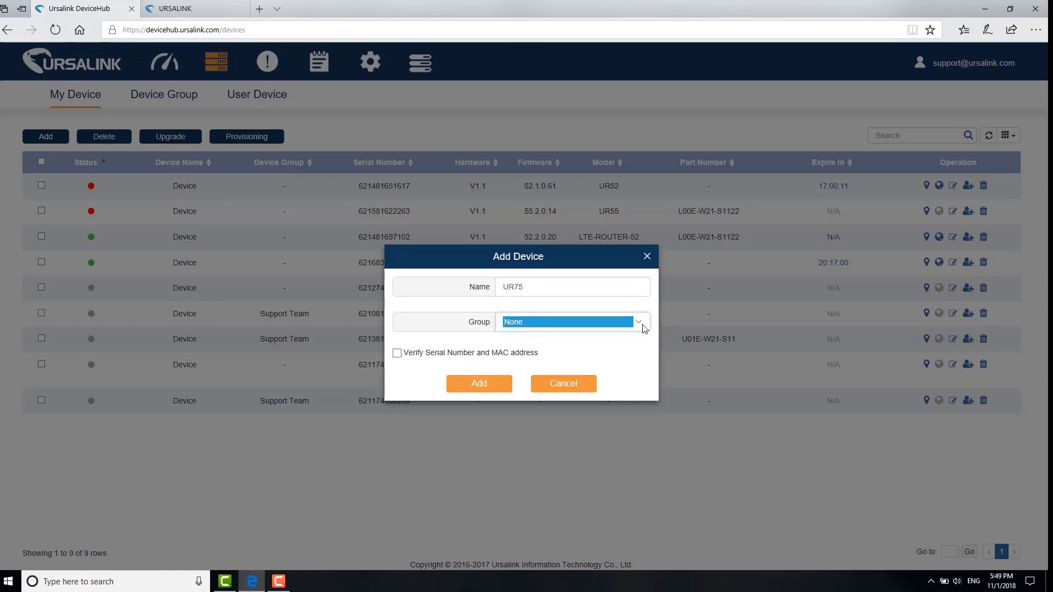
Step: Turn off serial number and MAC verification and add the UR75 device
{"action": "left_click", "coordinate": [397, 352]}
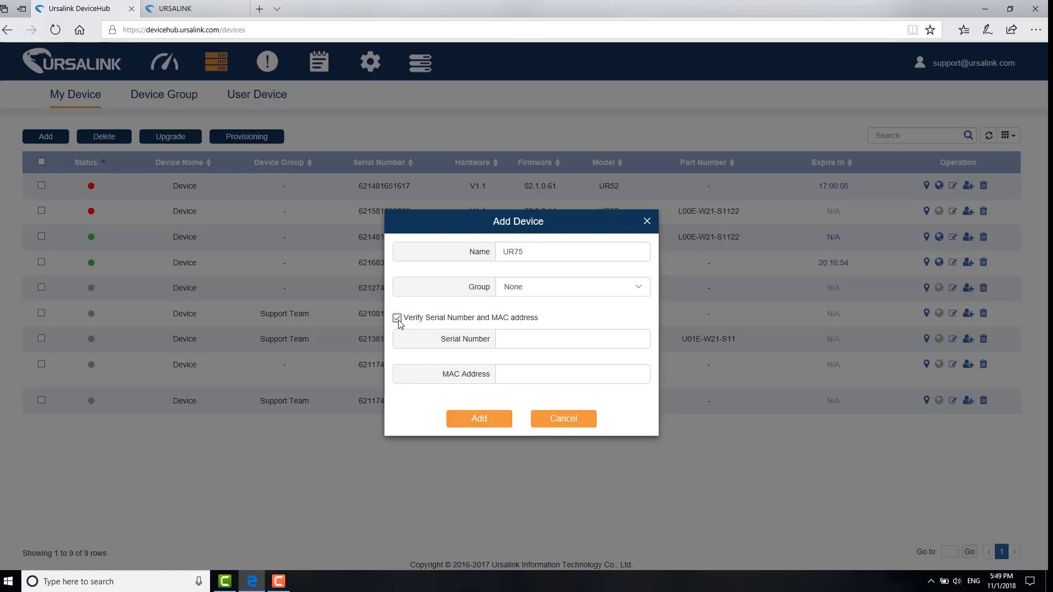
{"action": "left_click", "coordinate": [397, 318]}
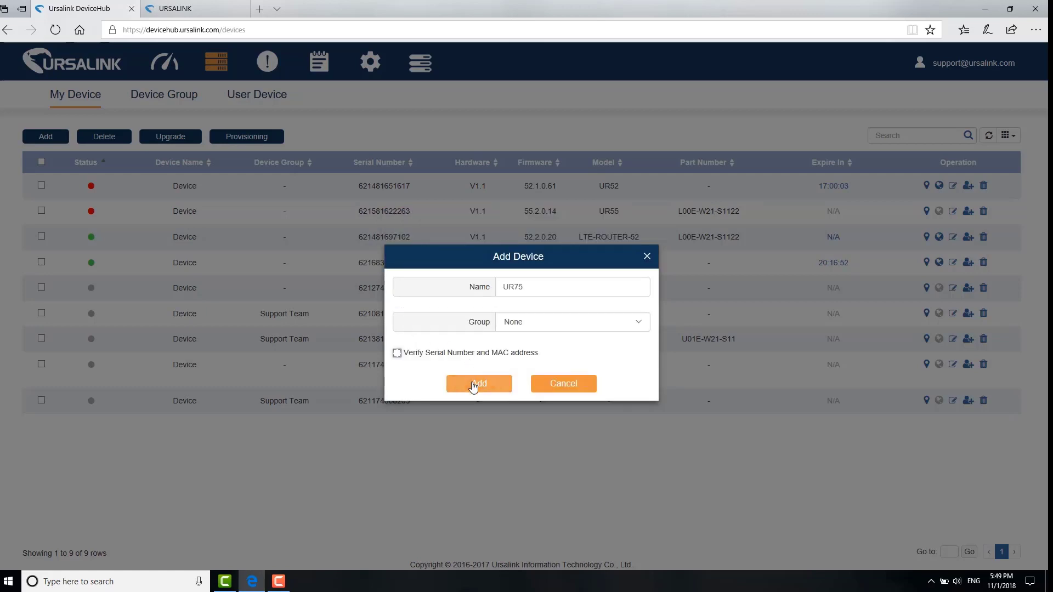
{"action": "left_click", "coordinate": [478, 383]}
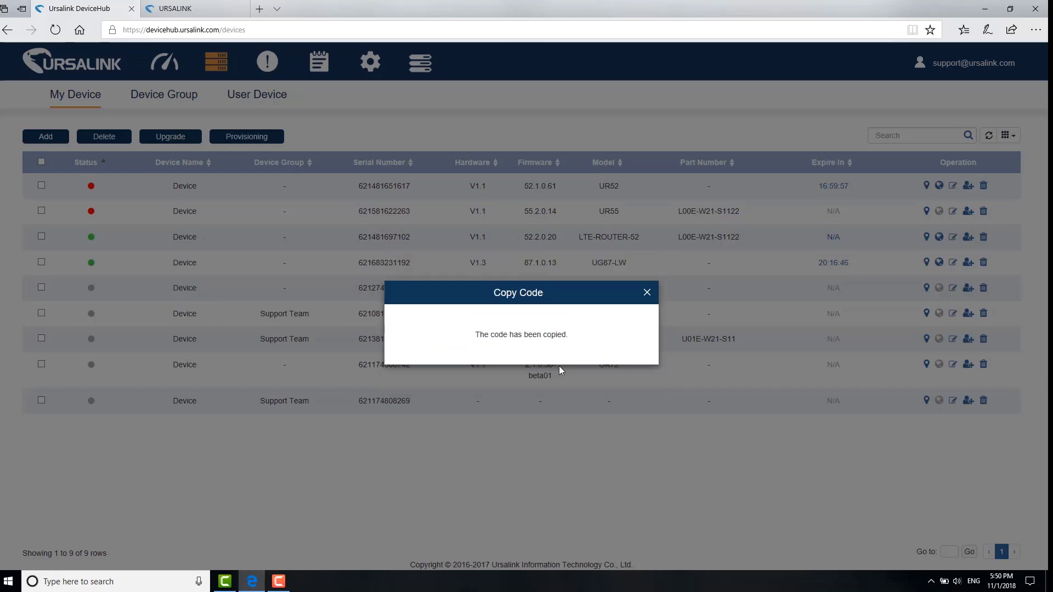
Step: On the router's System > Device Management page, enter server devicehub.ursalink.com
{"action": "left_click", "coordinate": [194, 8]}
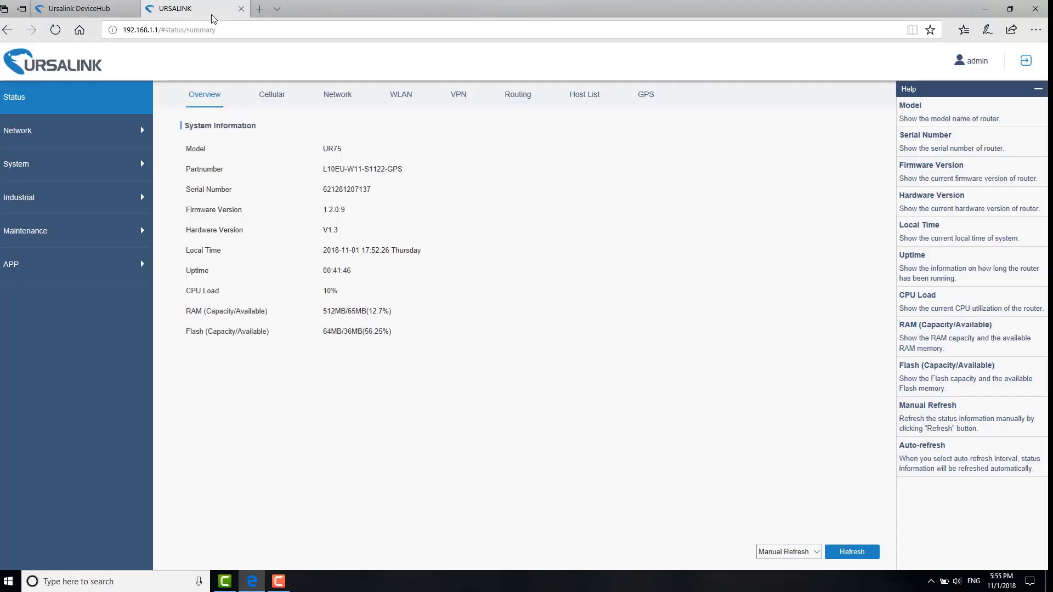
{"action": "left_click", "coordinate": [15, 164]}
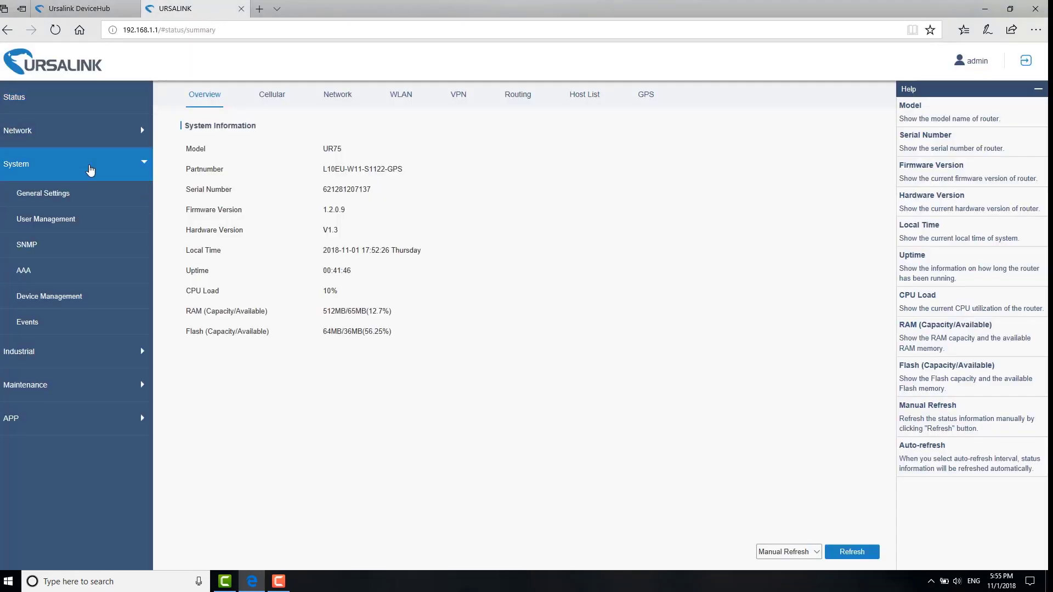
{"action": "left_click", "coordinate": [49, 296]}
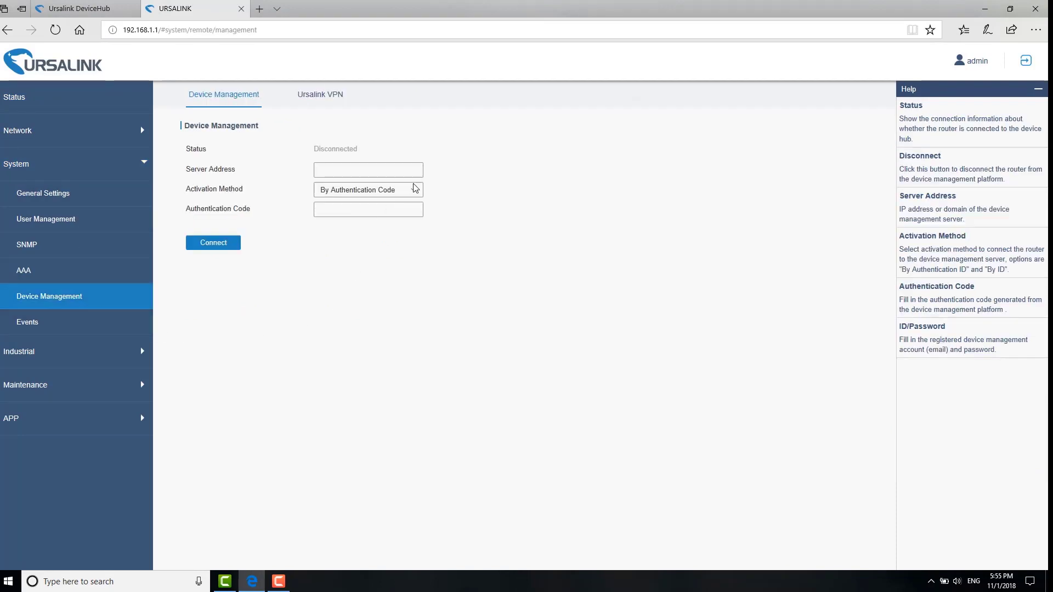
{"action": "type", "text": "devicehub"}
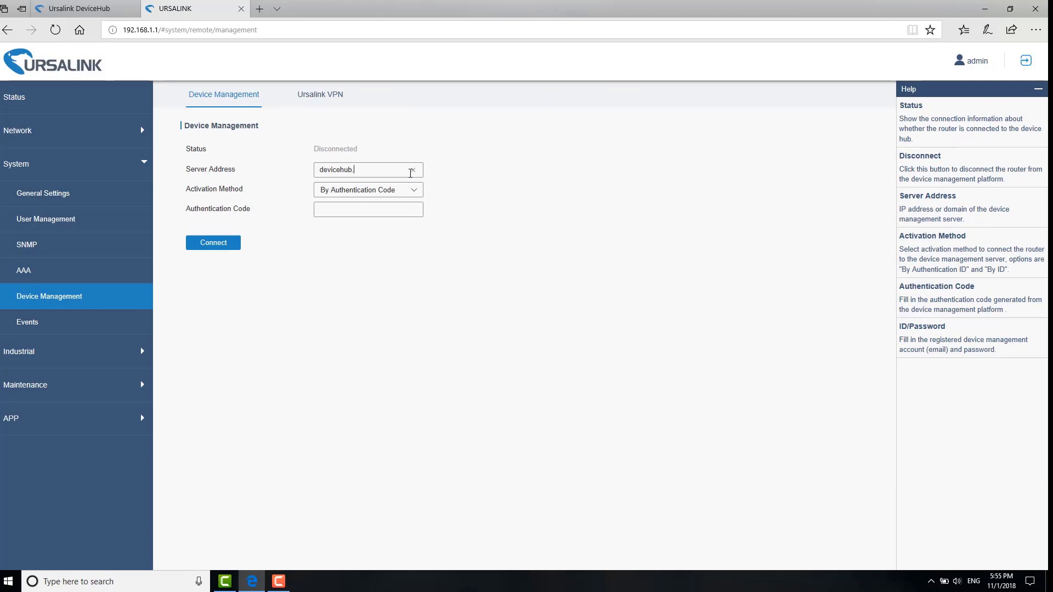
{"action": "type", "text": ".ursalink."}
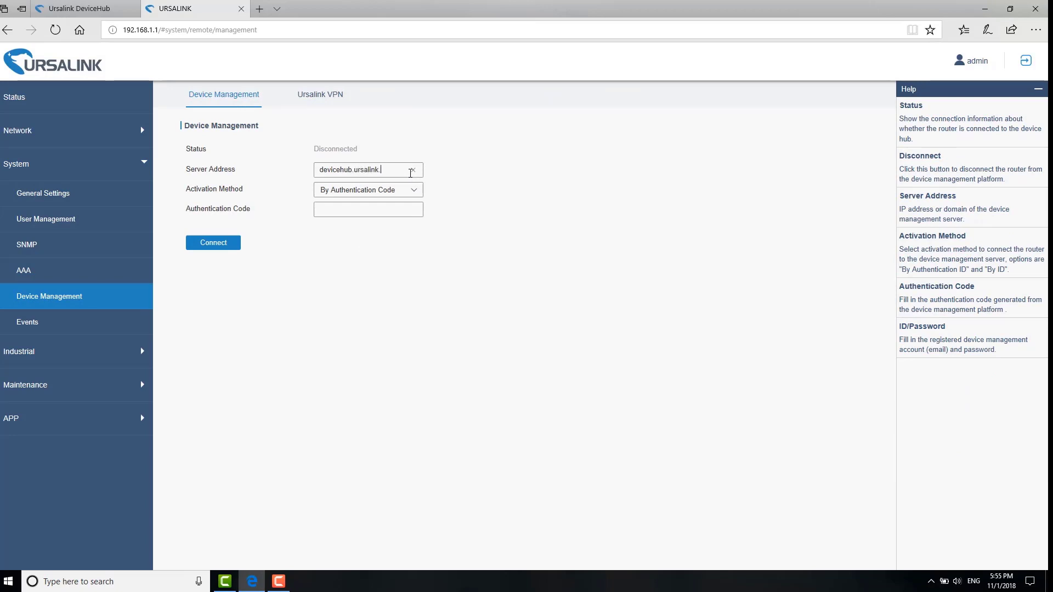
Step: Keep By Authentication Code activation, paste the copied code, and connect
{"action": "left_click", "coordinate": [368, 189]}
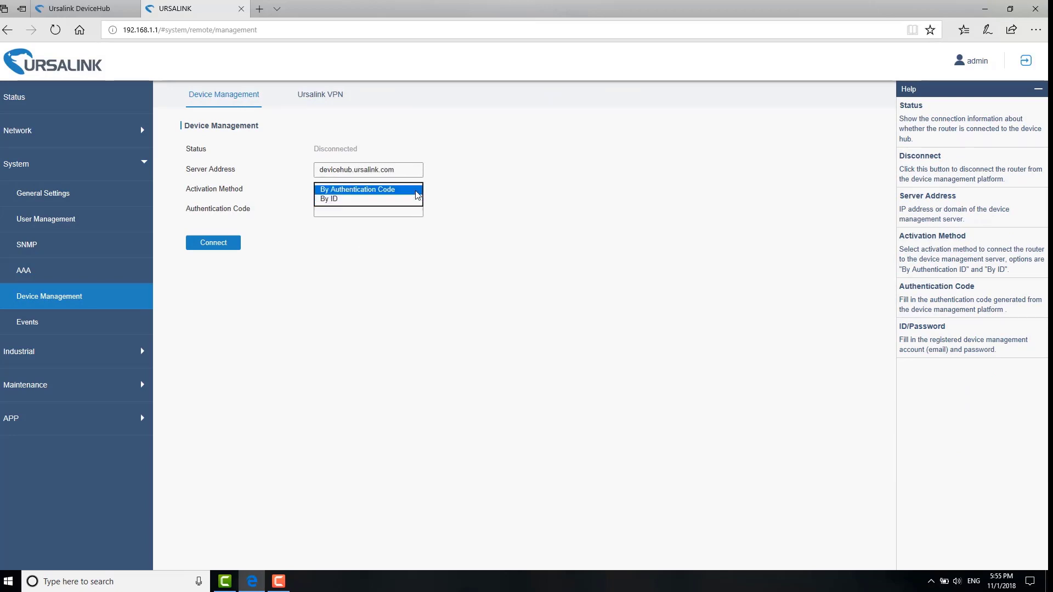
{"action": "left_click", "coordinate": [358, 189]}
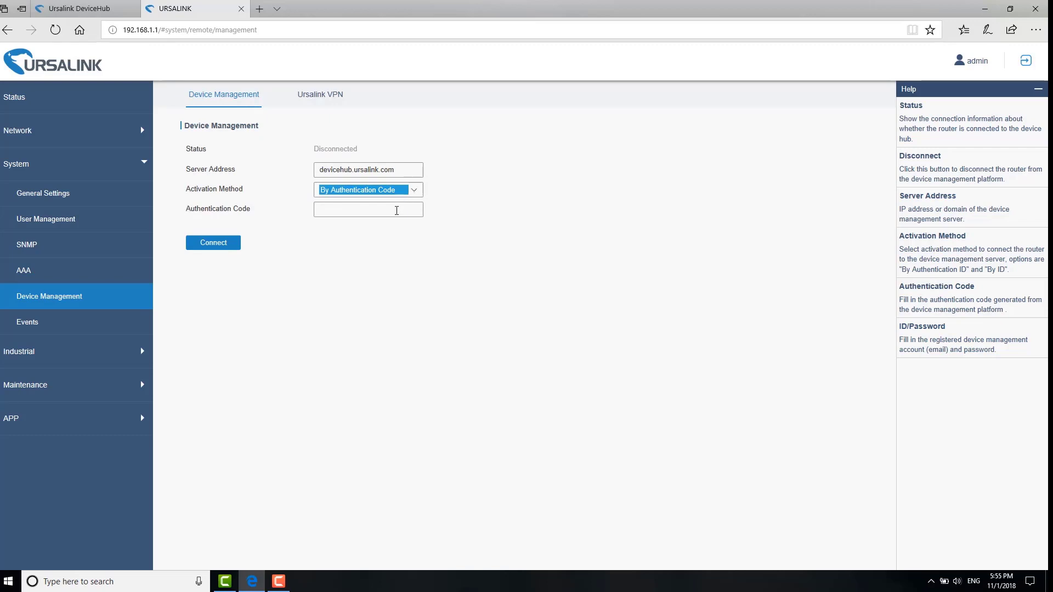
{"action": "right_click", "coordinate": [368, 209]}
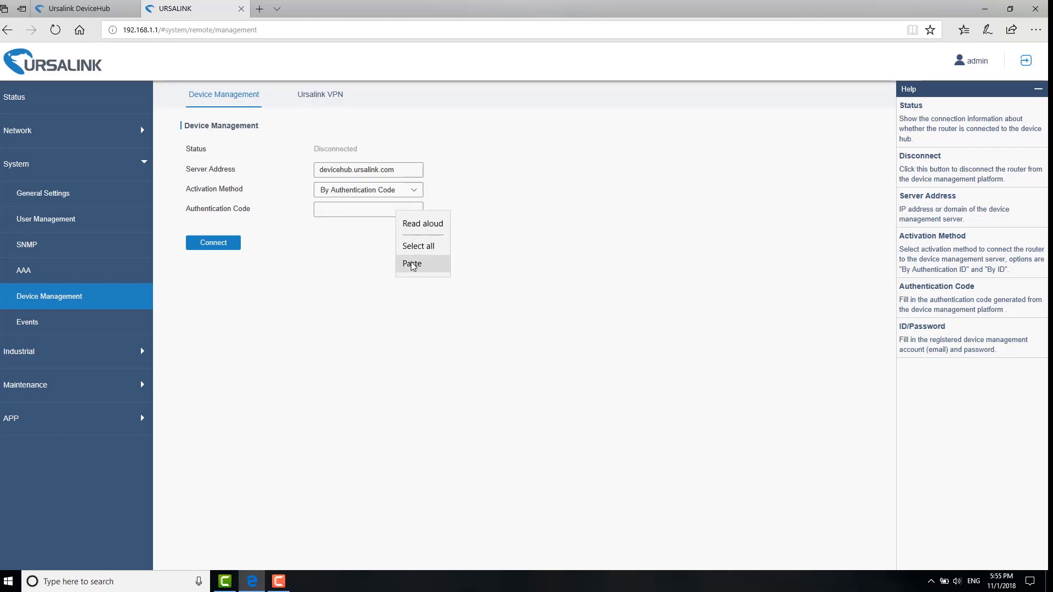
{"action": "left_click", "coordinate": [411, 263]}
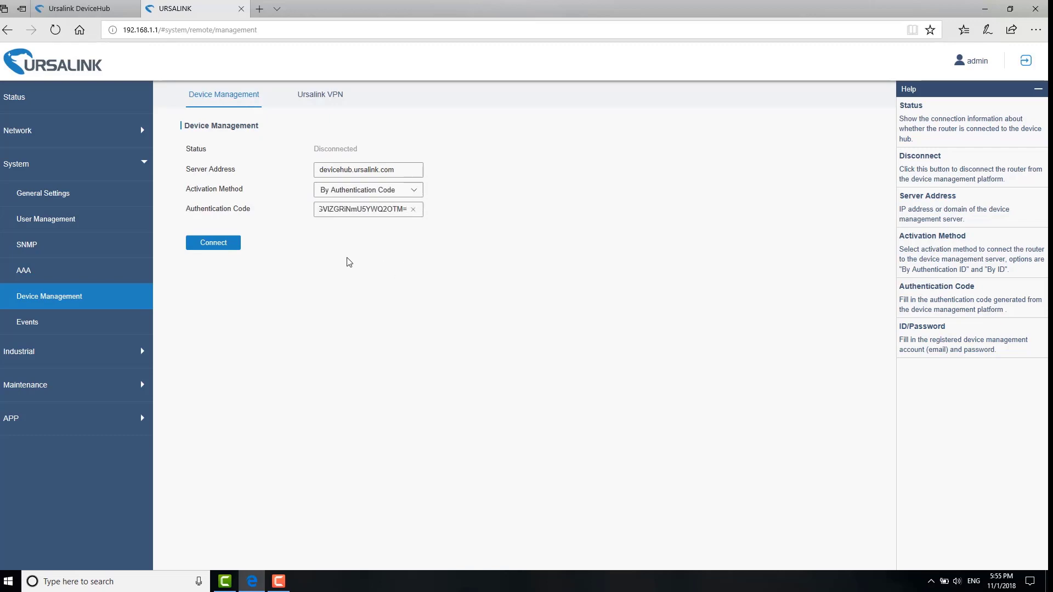
{"action": "left_click", "coordinate": [213, 242]}
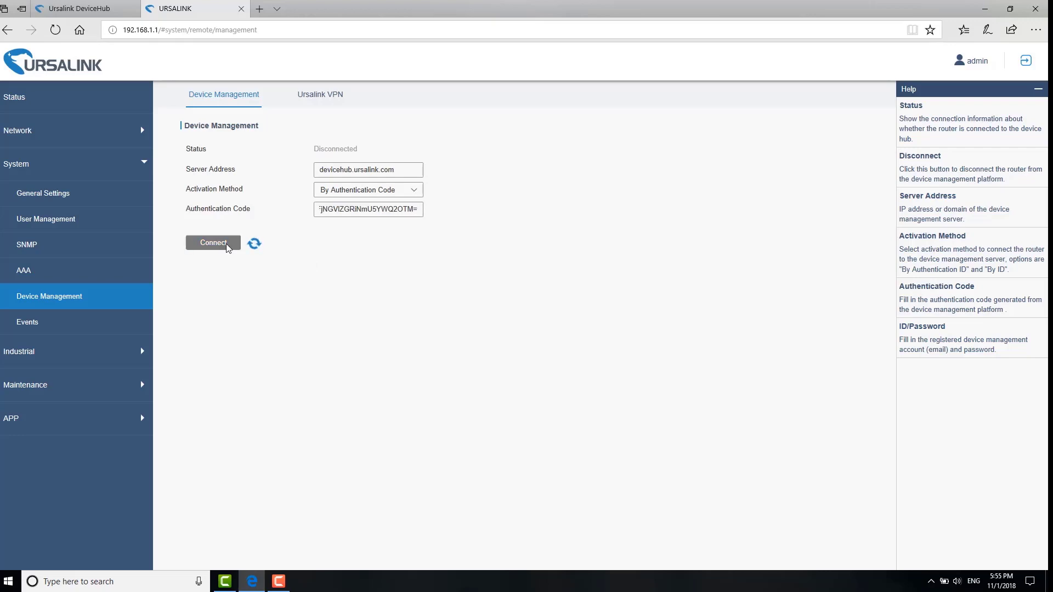
{"action": "left_click", "coordinate": [213, 242]}
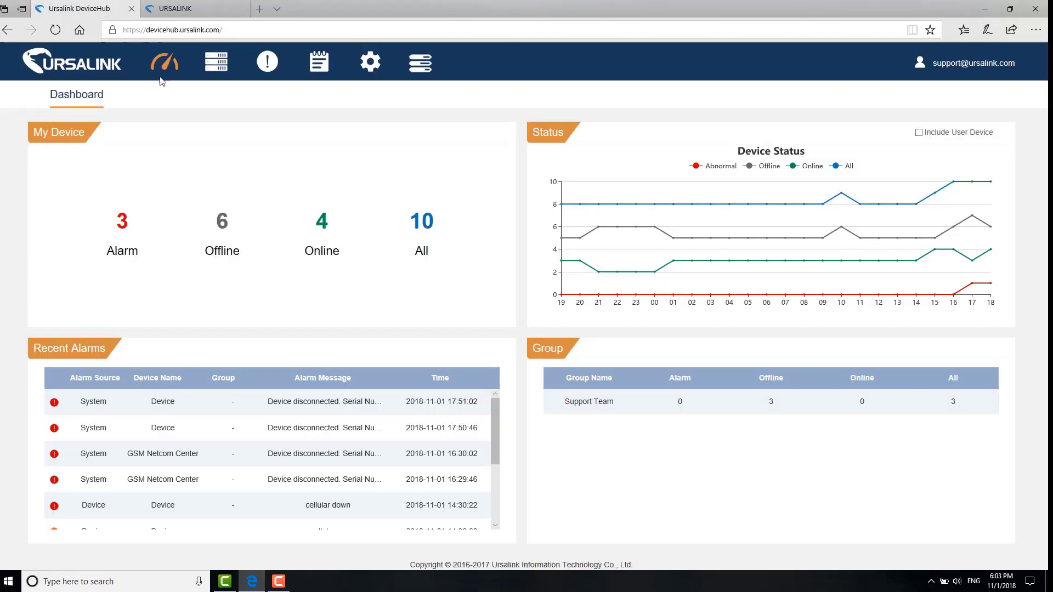
Step: View the DeviceHub dashboard showing 4 of 10 devices online
{"action": "left_click", "coordinate": [216, 61]}
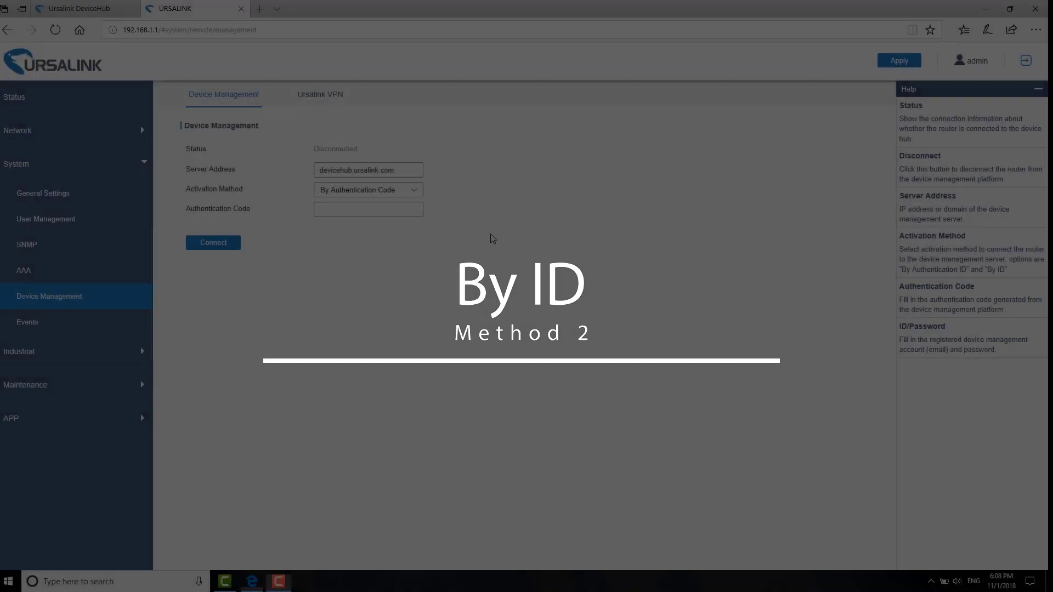
Step: Switch activation to By ID, enter the account email and password, and connect
{"action": "left_click", "coordinate": [367, 190]}
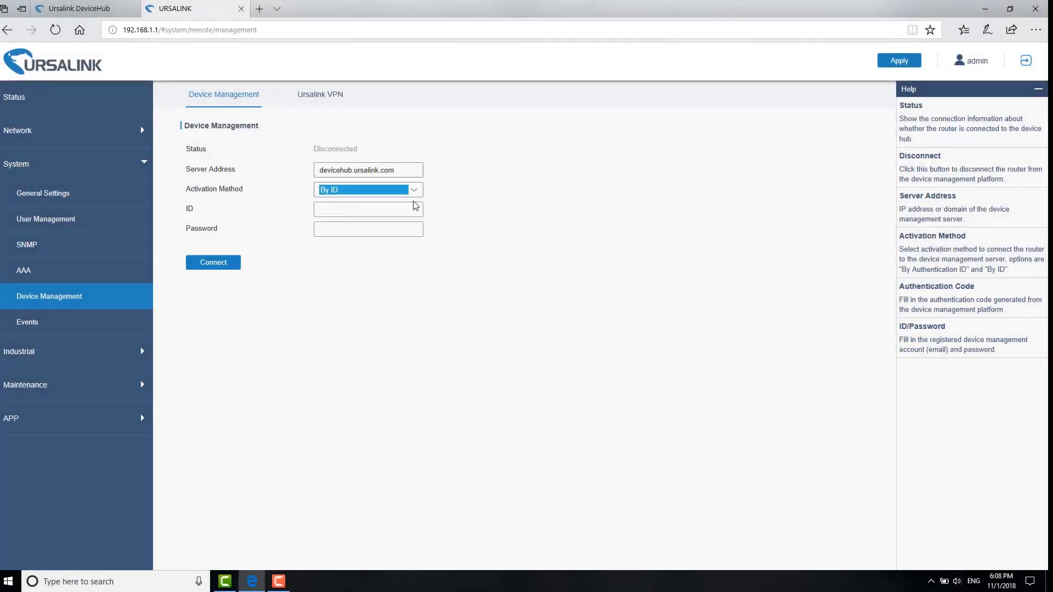
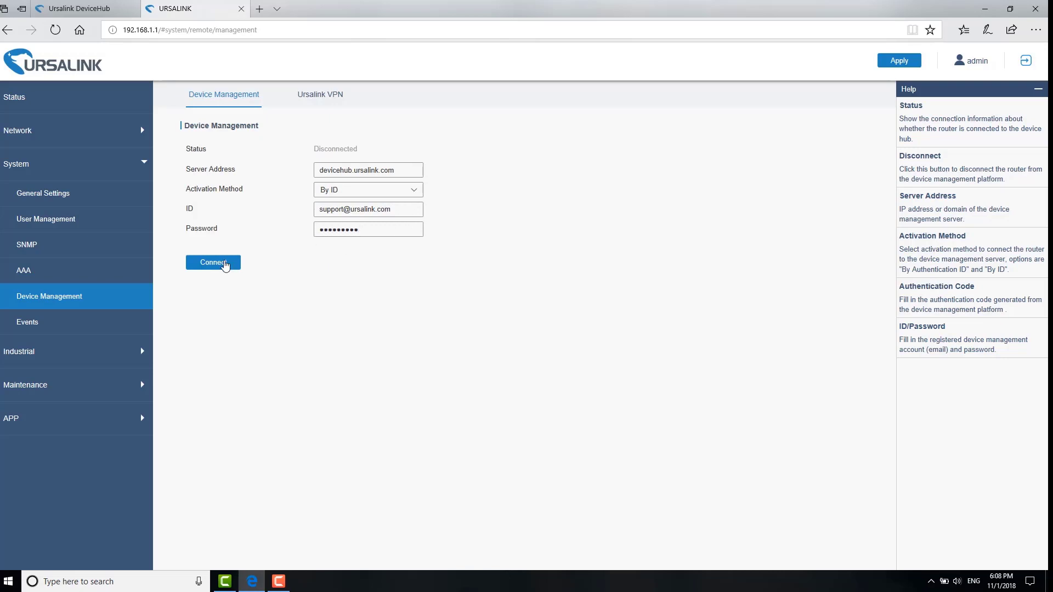
{"action": "left_click", "coordinate": [212, 262]}
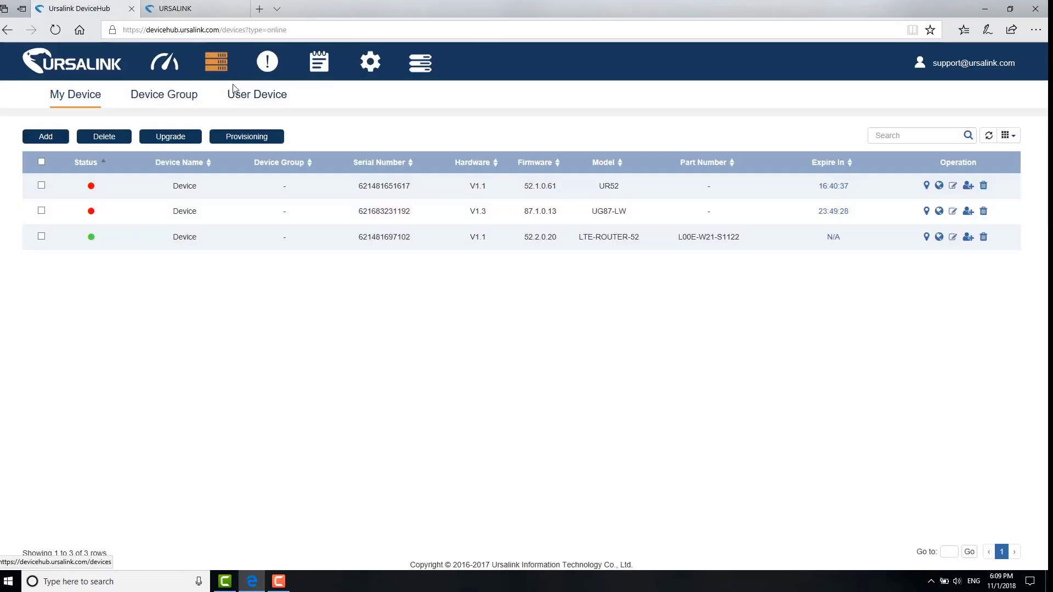
Step: Refresh the online-filtered My Device list using the icon beside the search box
{"action": "left_click", "coordinate": [989, 135]}
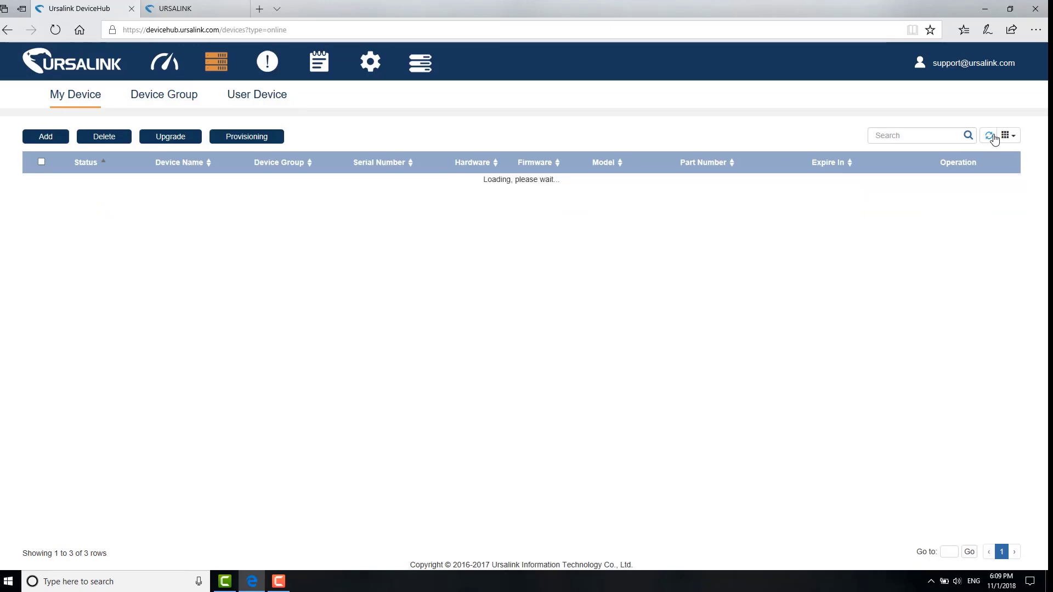